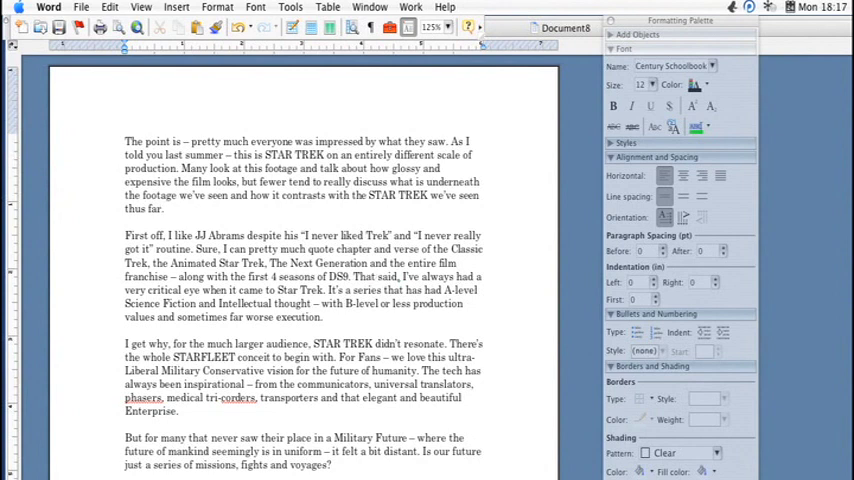
Step: Highlight the essay's entire first paragraph by dragging from its end to its start
left_click(172, 208)
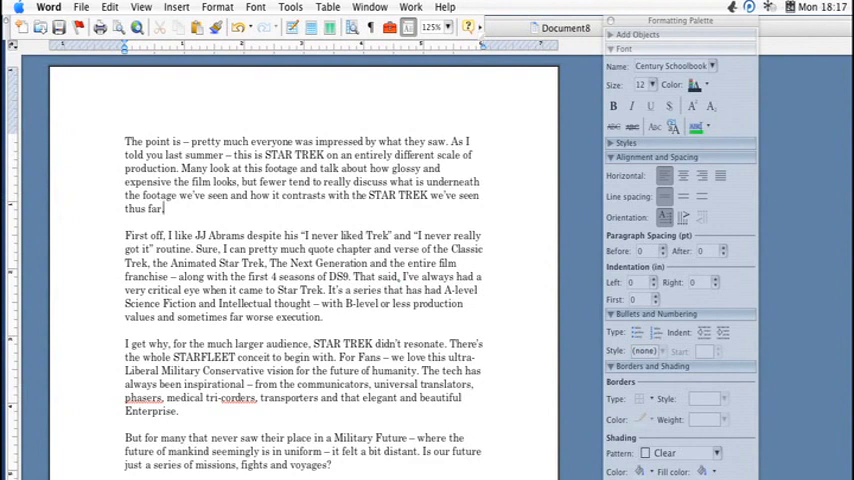
left_click_drag(125, 140, 256, 235)
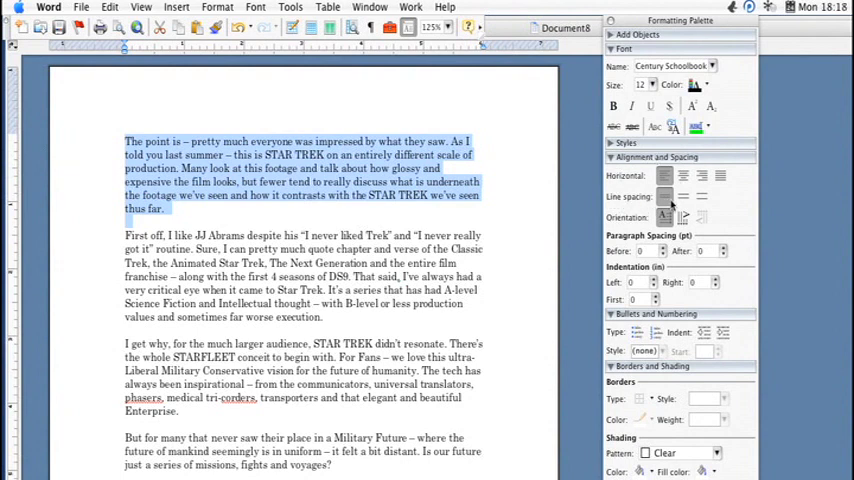
left_click(680, 197)
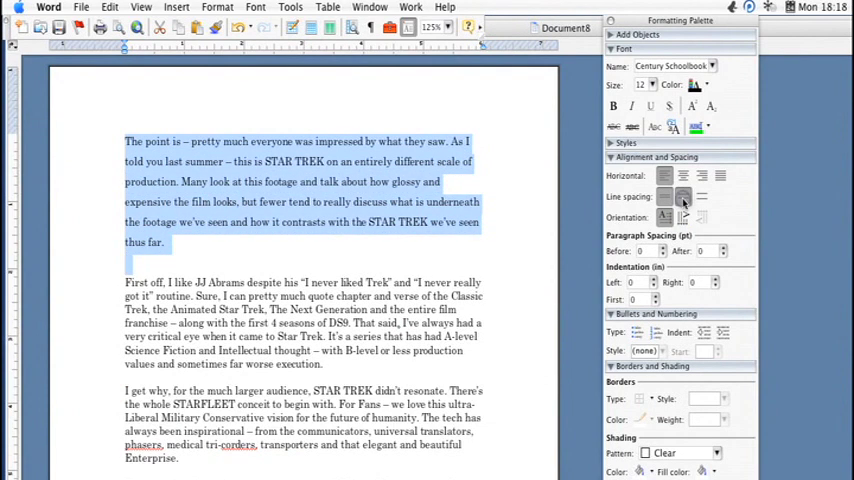
left_click(704, 198)
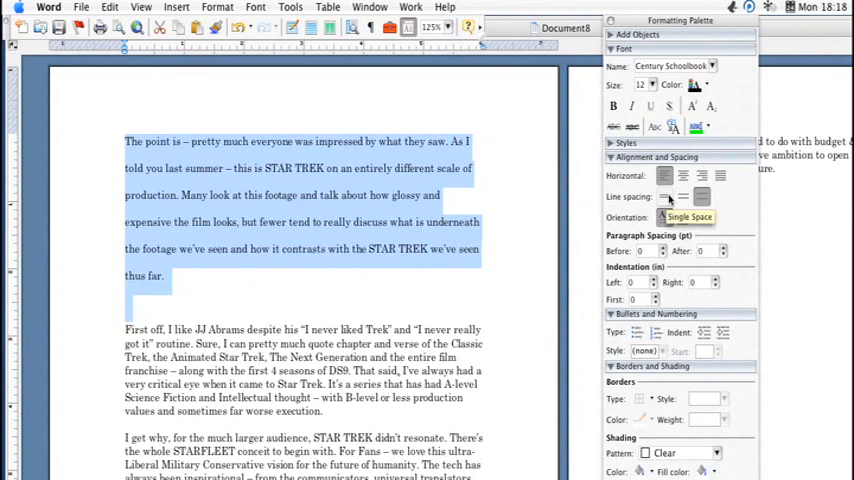
left_click(666, 197)
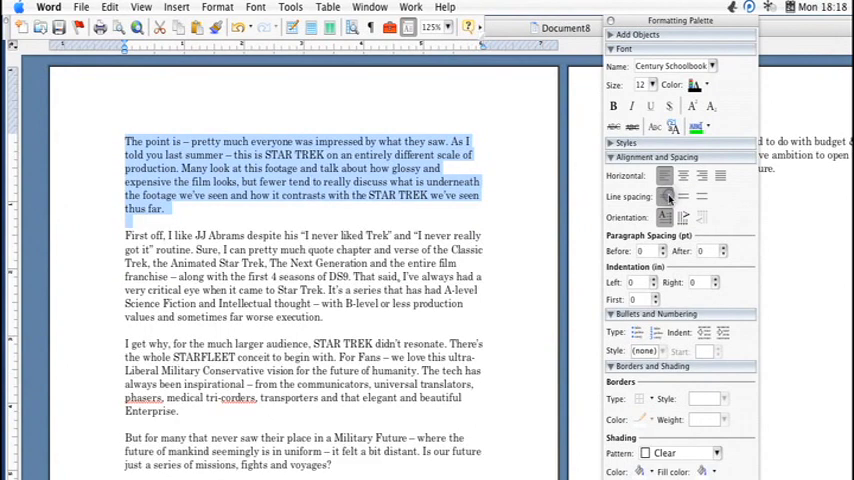
mouse_move(703, 196)
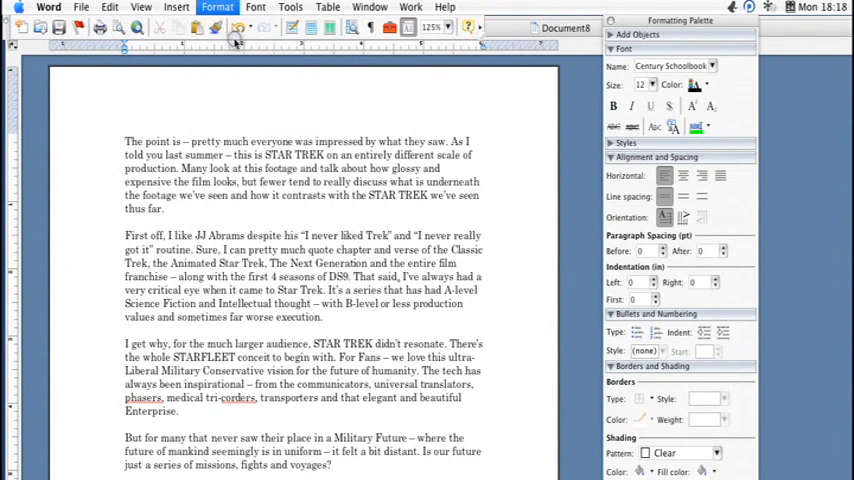
Step: Set the first paragraph's line spacing to Exactly 17 pt in the Paragraph dialog
left_click(217, 7)
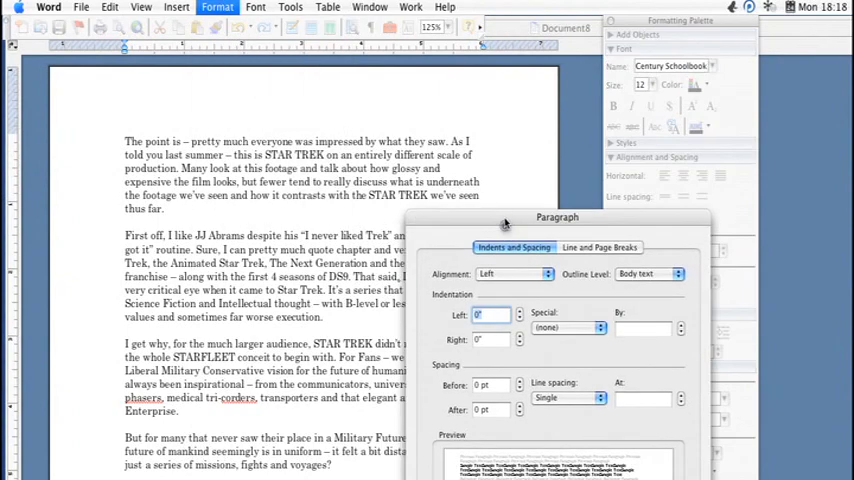
left_click_drag(557, 218, 528, 122)
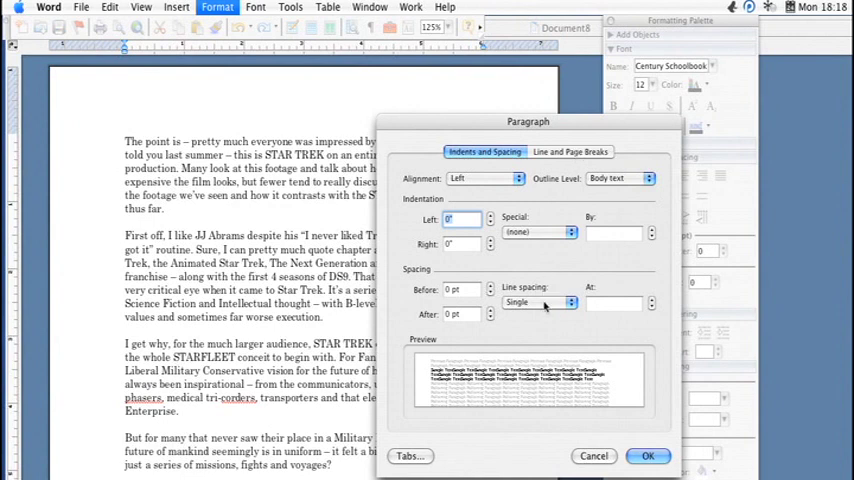
mouse_move(565, 307)
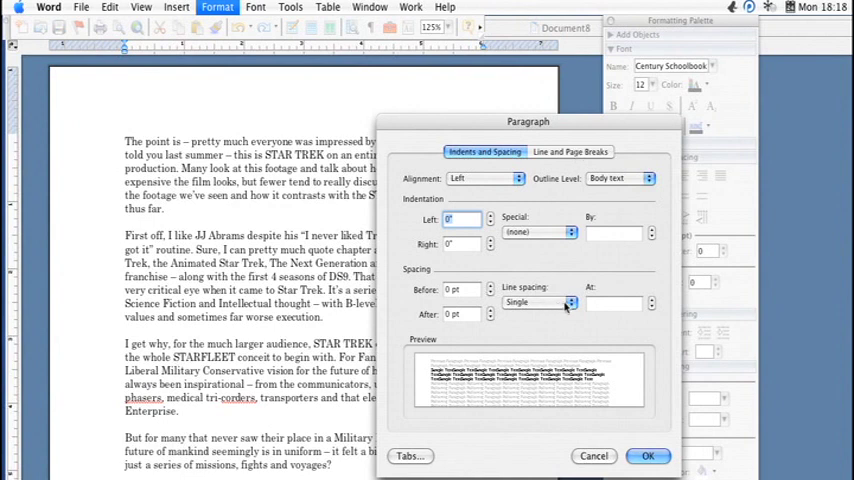
left_click(571, 302)
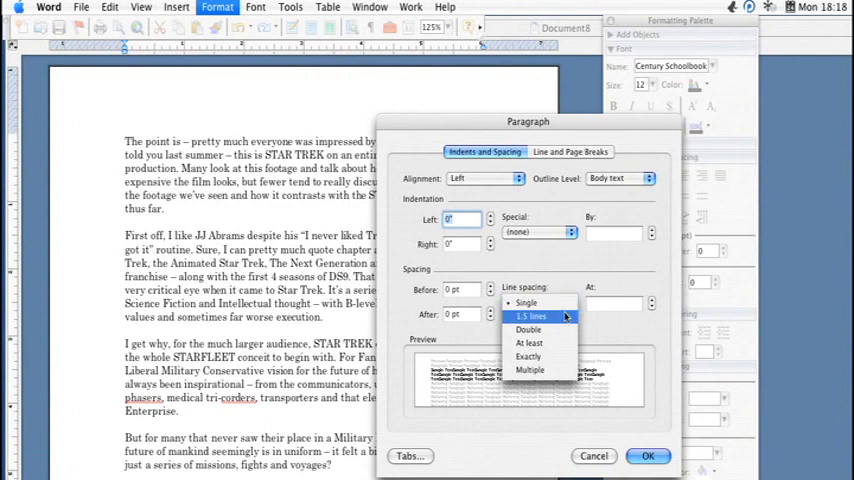
mouse_move(527, 330)
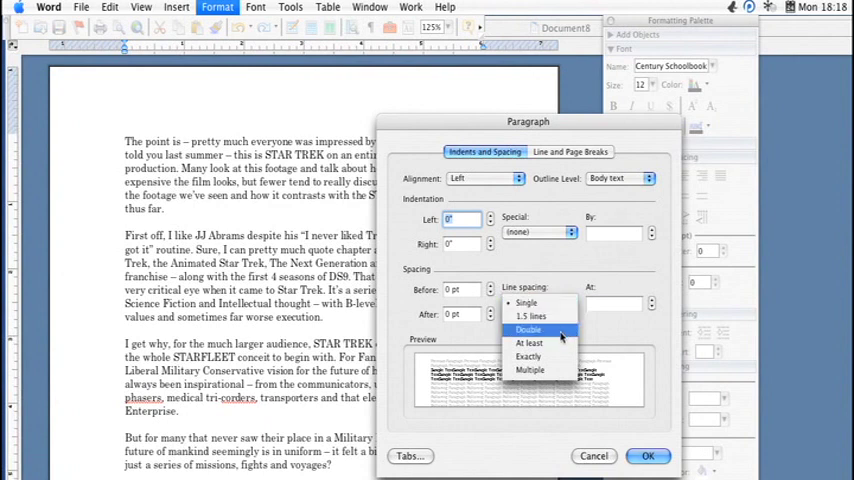
left_click(530, 356)
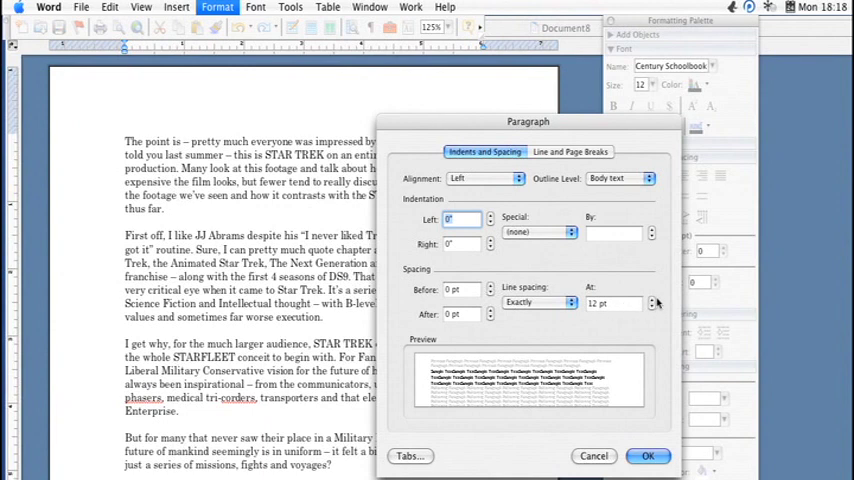
left_click(652, 300)
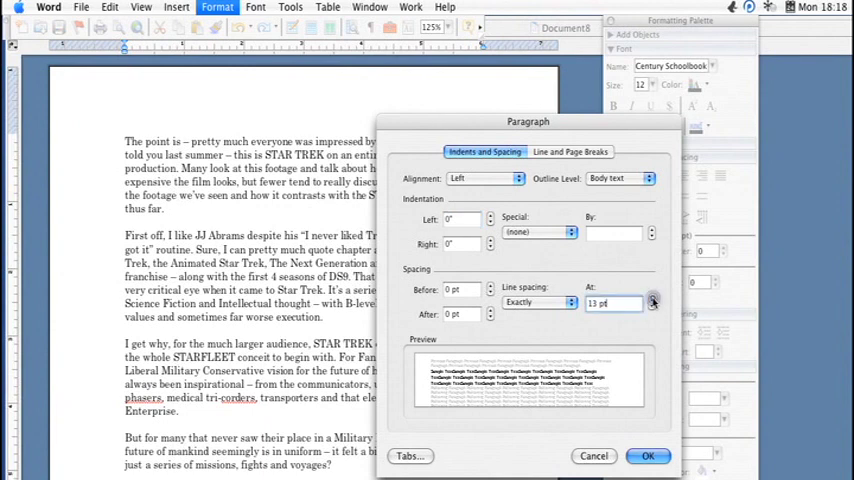
left_click(652, 299)
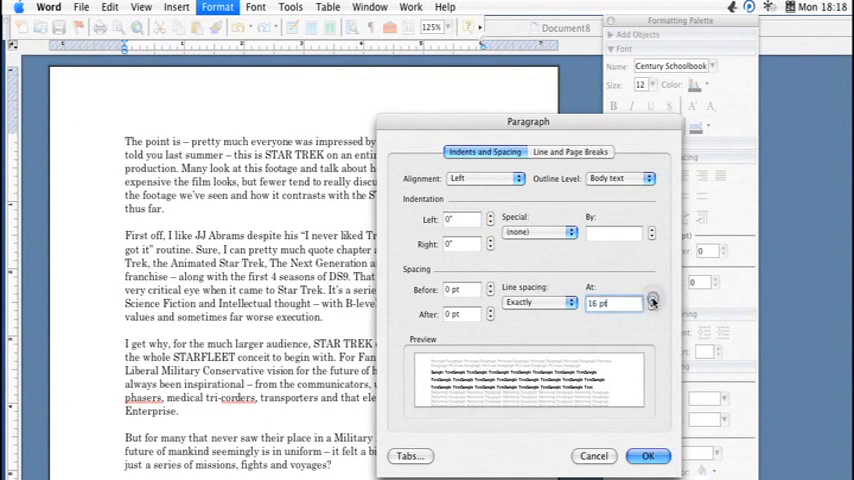
left_click(653, 299)
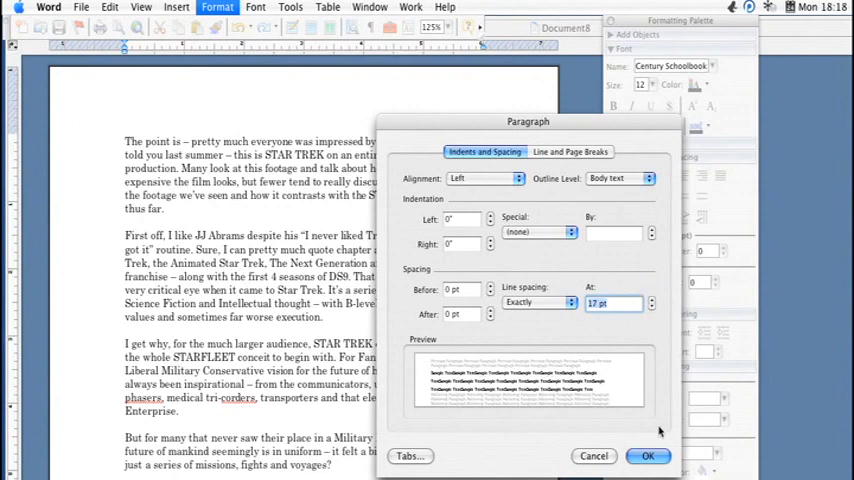
left_click(648, 456)
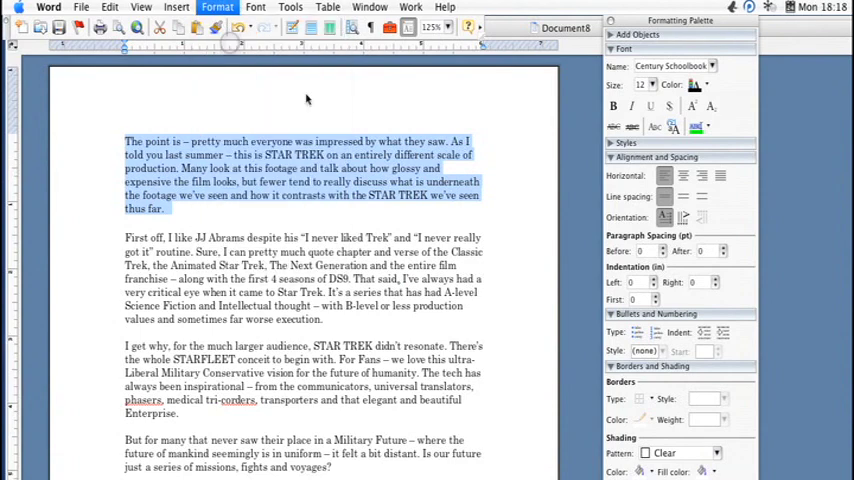
Step: Change the first paragraph's line spacing to Exactly 6 pt in the Paragraph dialog
left_click(548, 303)
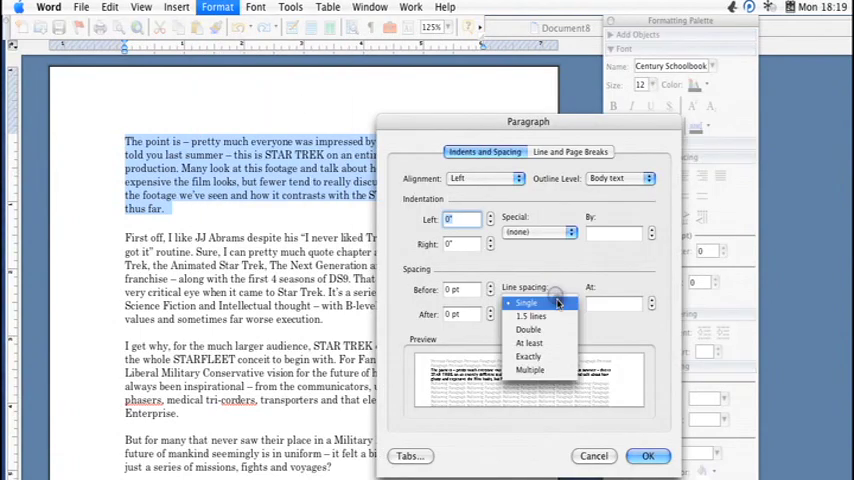
mouse_move(528, 357)
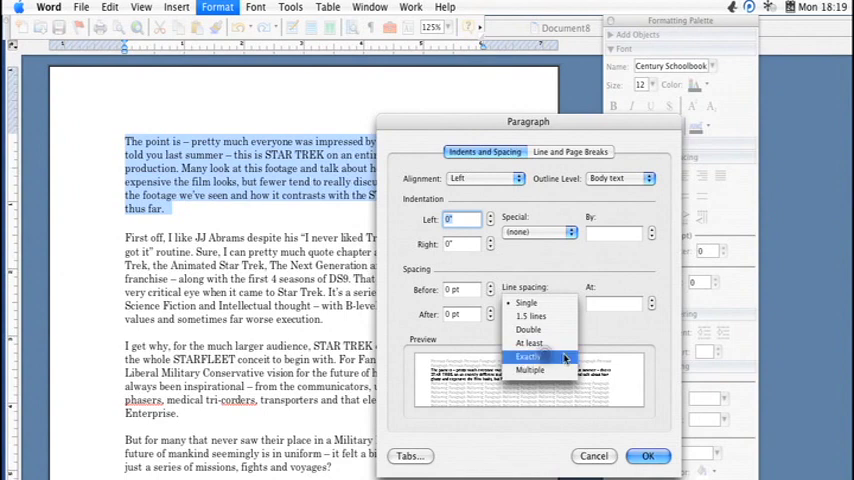
left_click(529, 357)
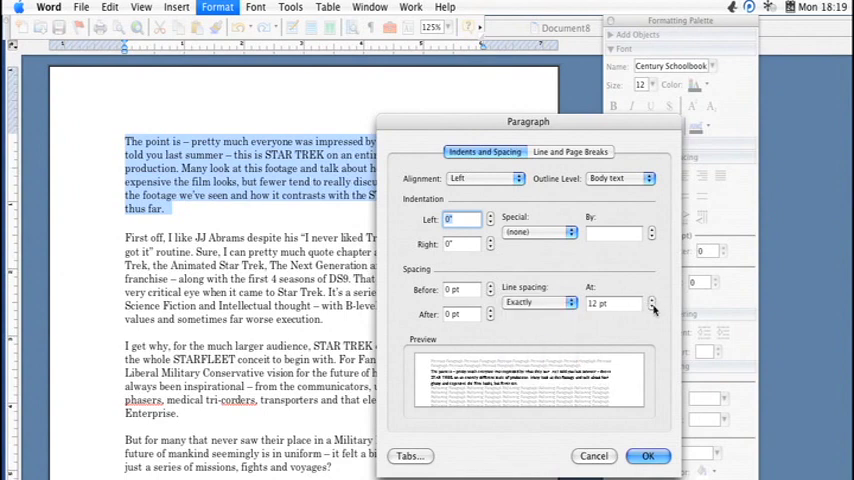
left_click(651, 307)
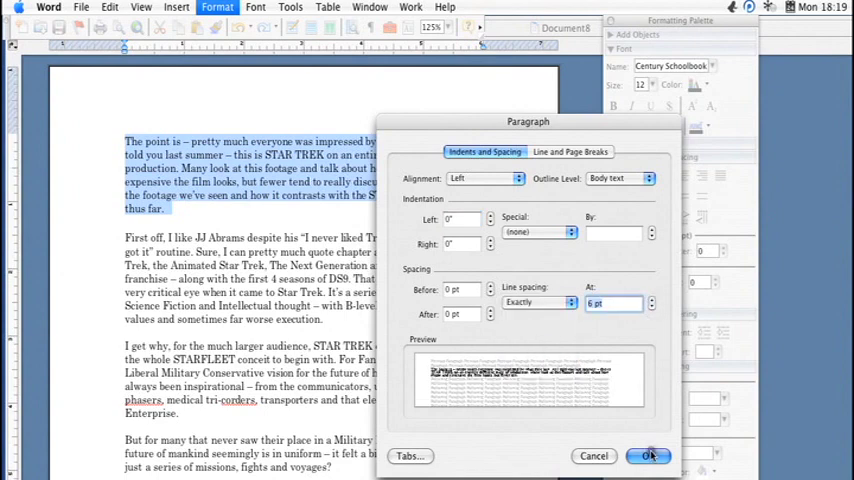
left_click(648, 456)
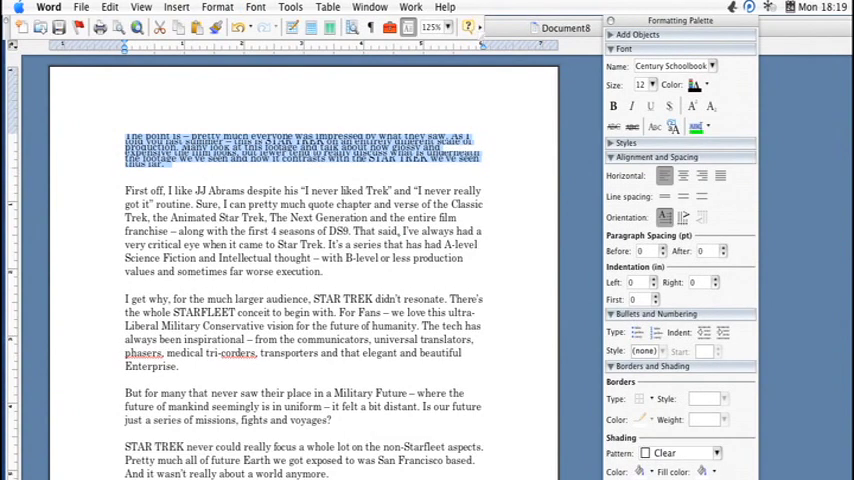